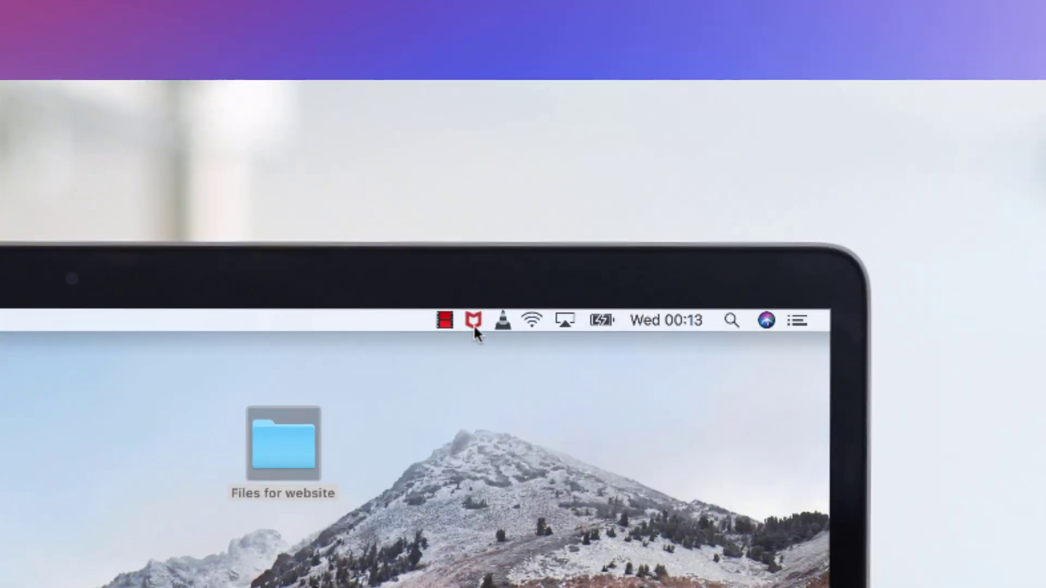
- Open McAfee LiveSafe from the menu bar and go to the Mac Security section
click(473, 320)
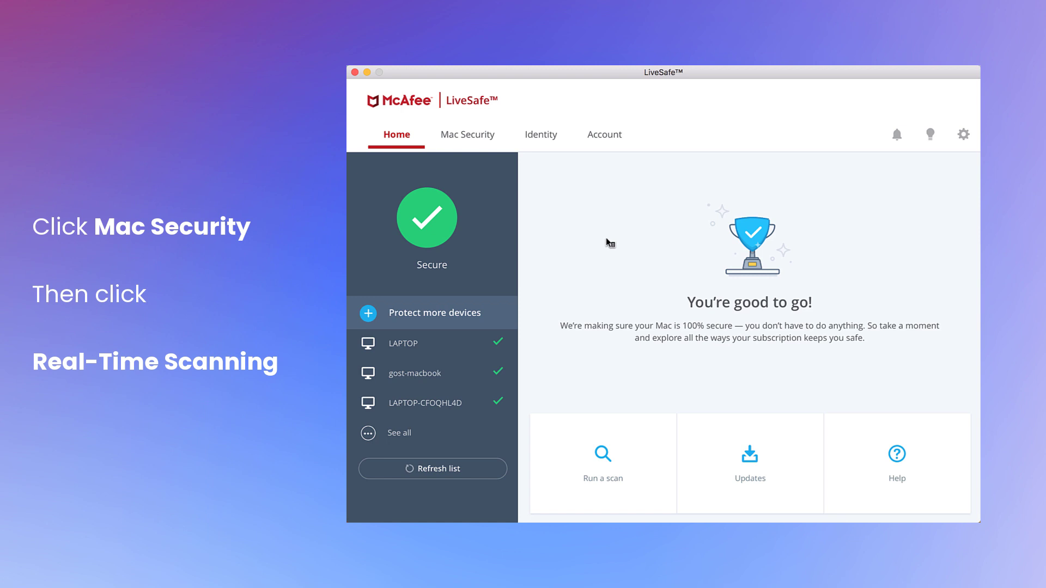
click(467, 134)
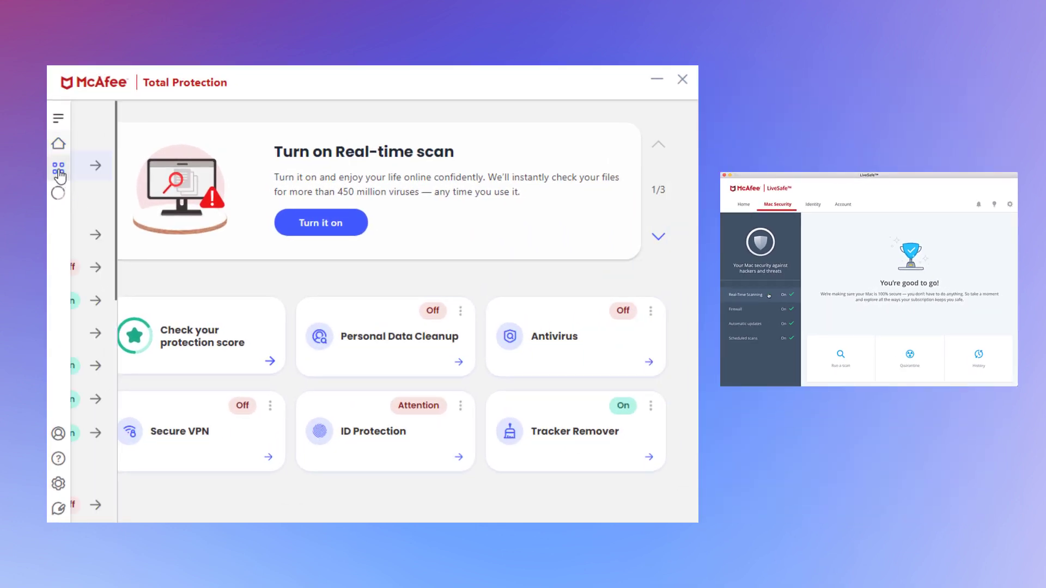
- Switch on Real-Time Scanning from the My Protection features list
click(59, 166)
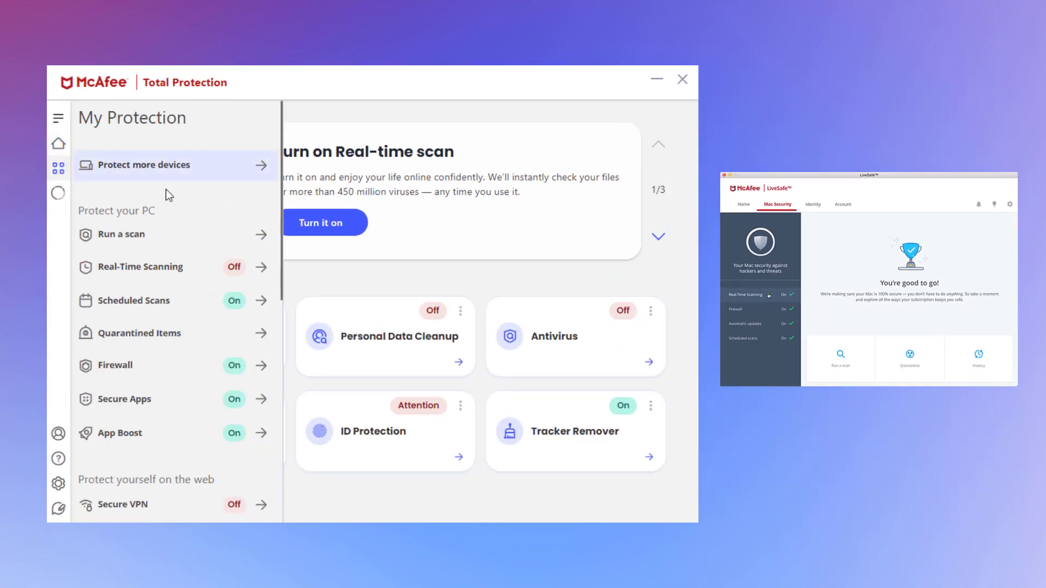
mouse_move(215, 270)
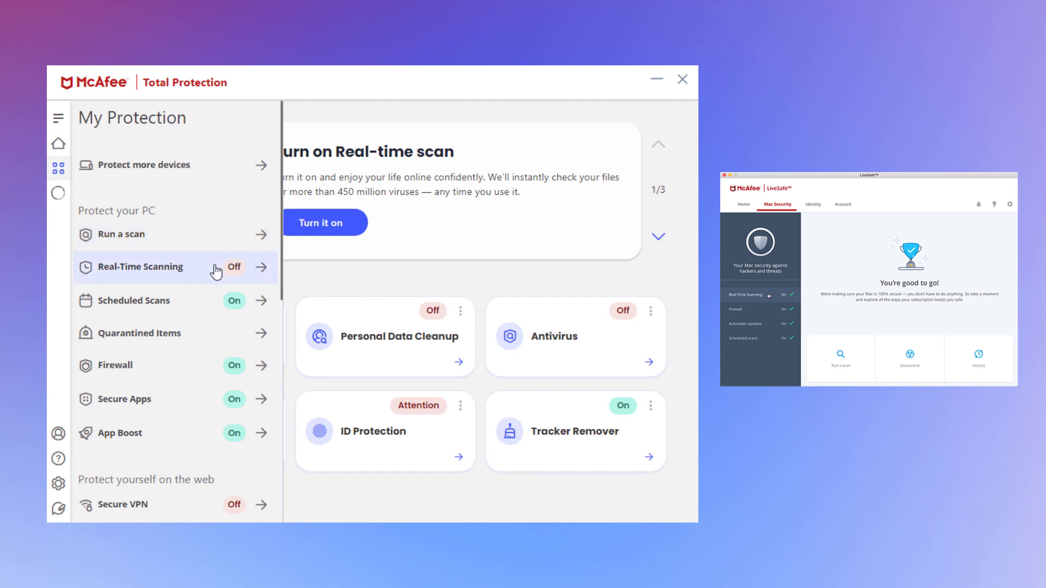
click(156, 268)
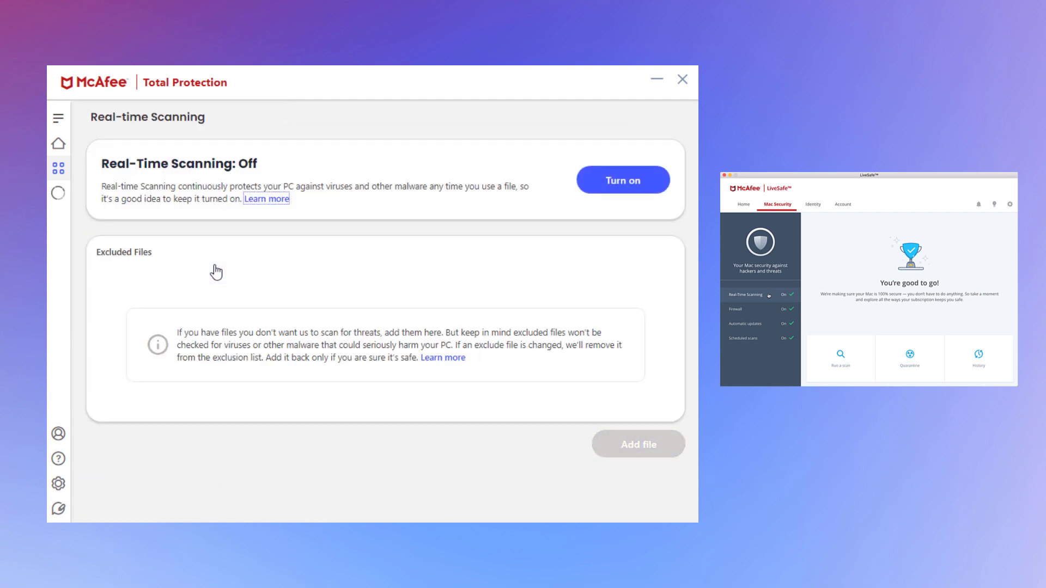
click(623, 179)
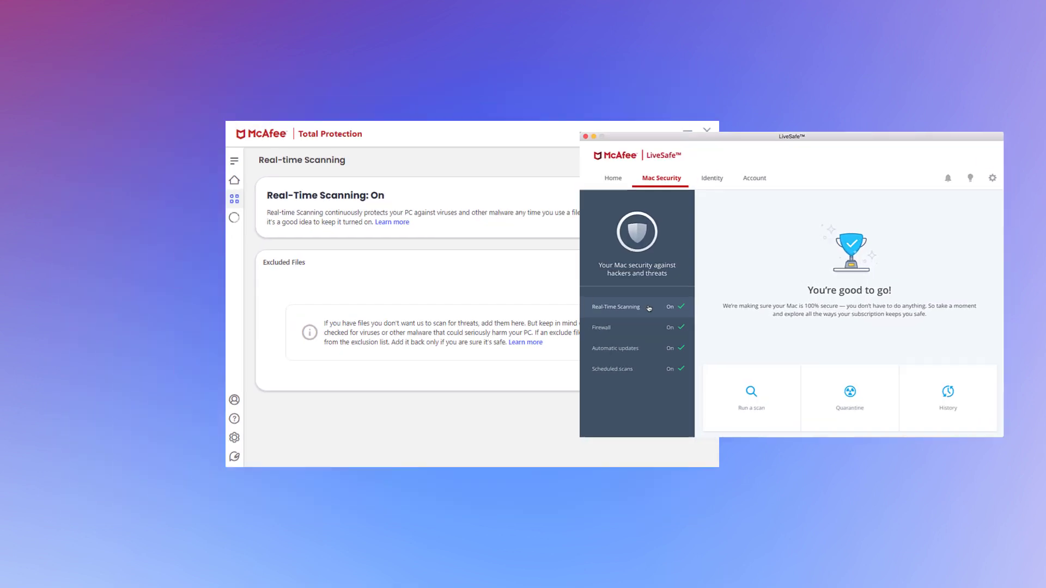
- Set detected viruses to Quarantine, falling back to Delete, then close the settings and LiveSafe
click(619, 308)
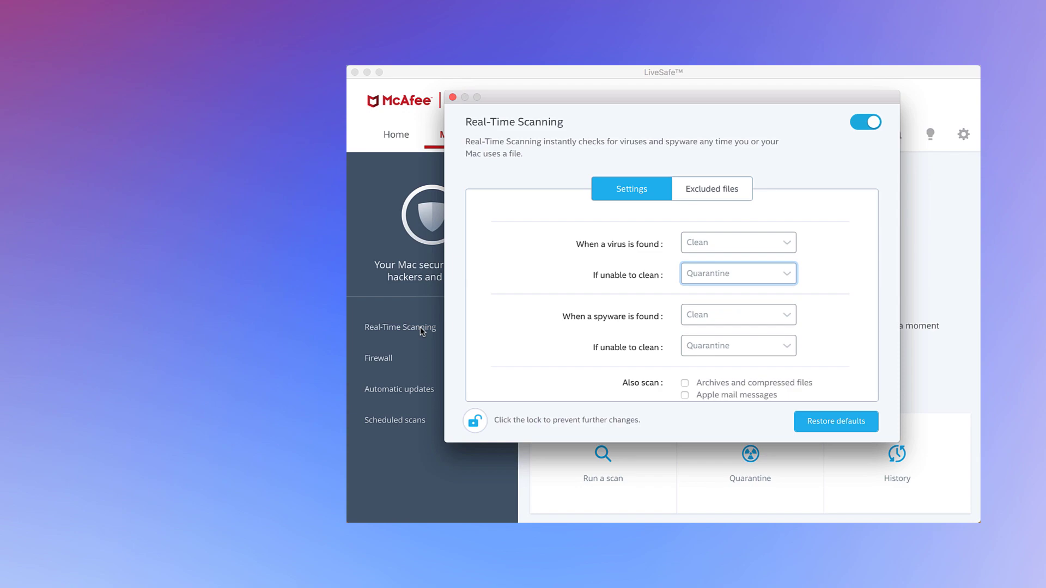
click(738, 242)
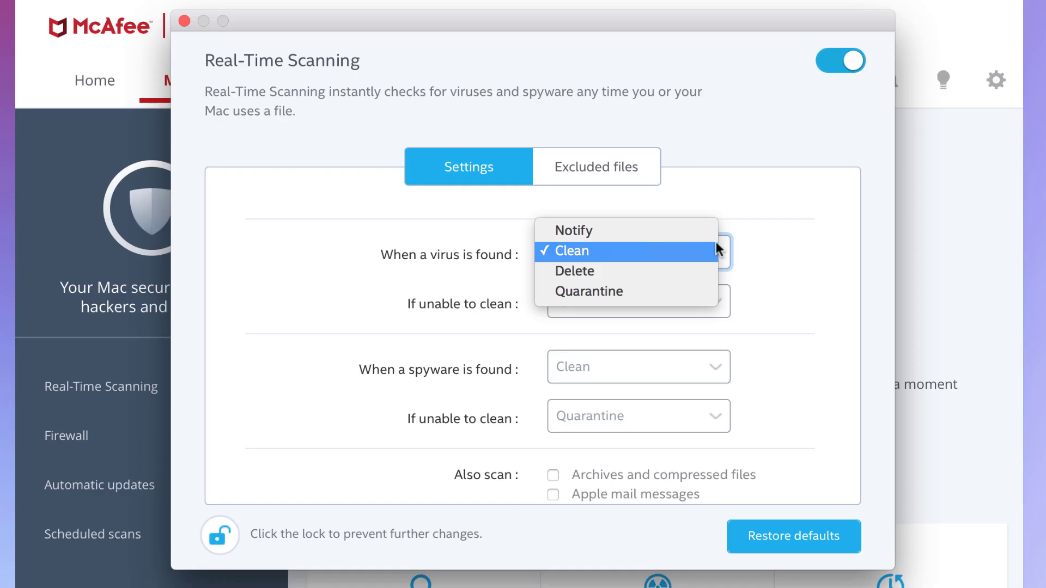
click(589, 292)
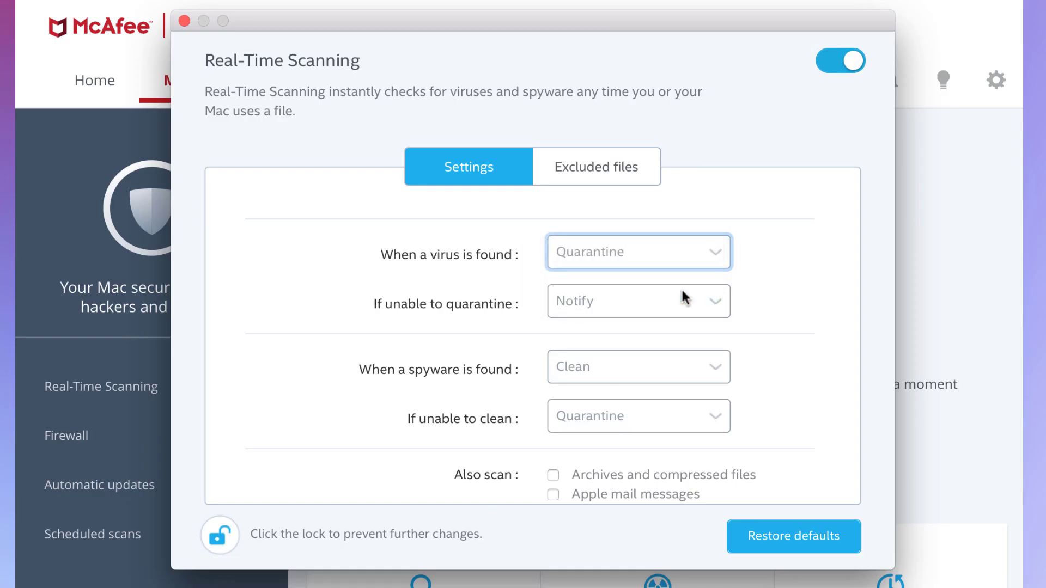
click(638, 301)
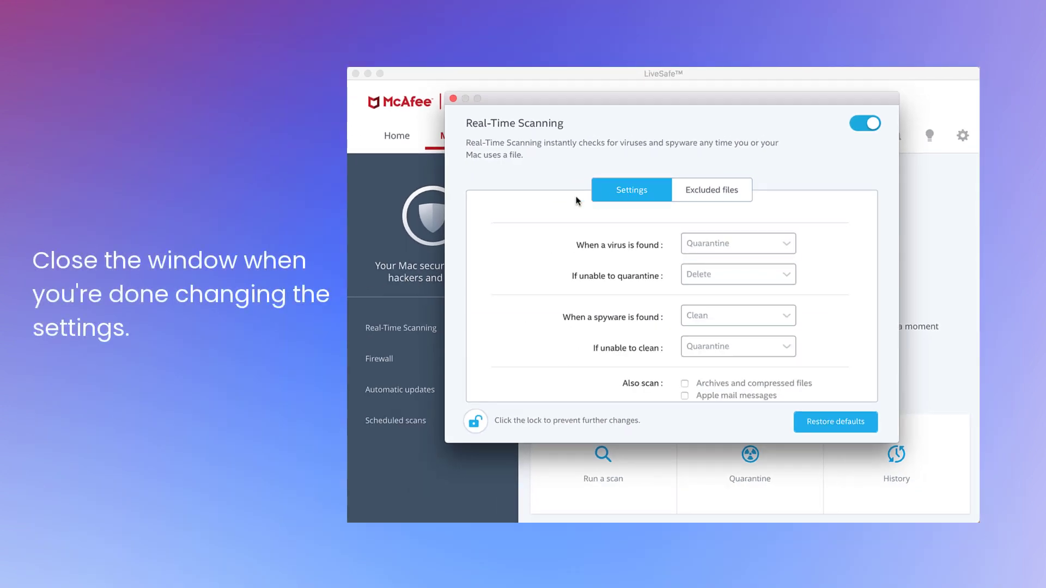
click(454, 98)
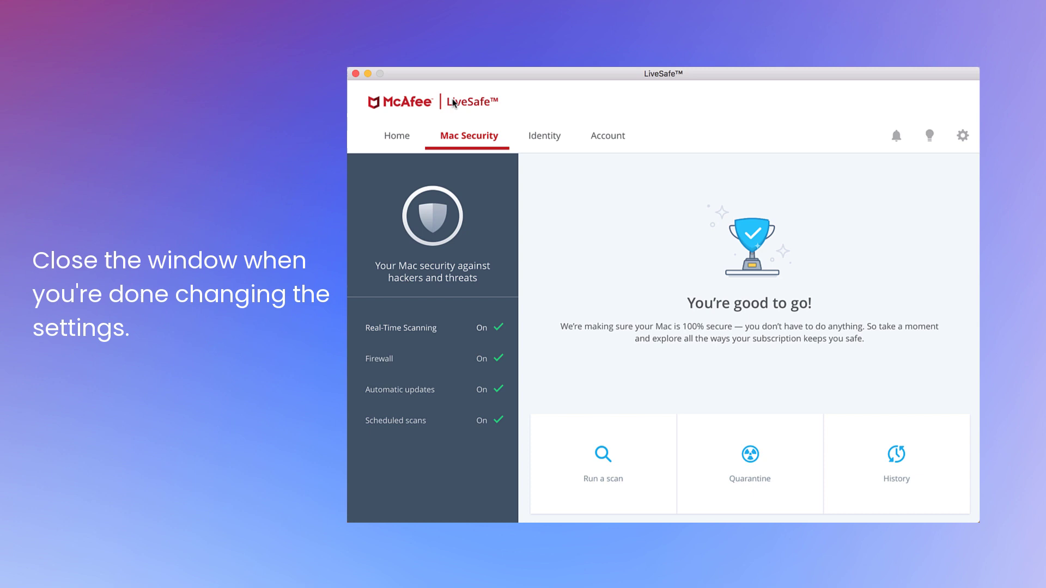
click(360, 74)
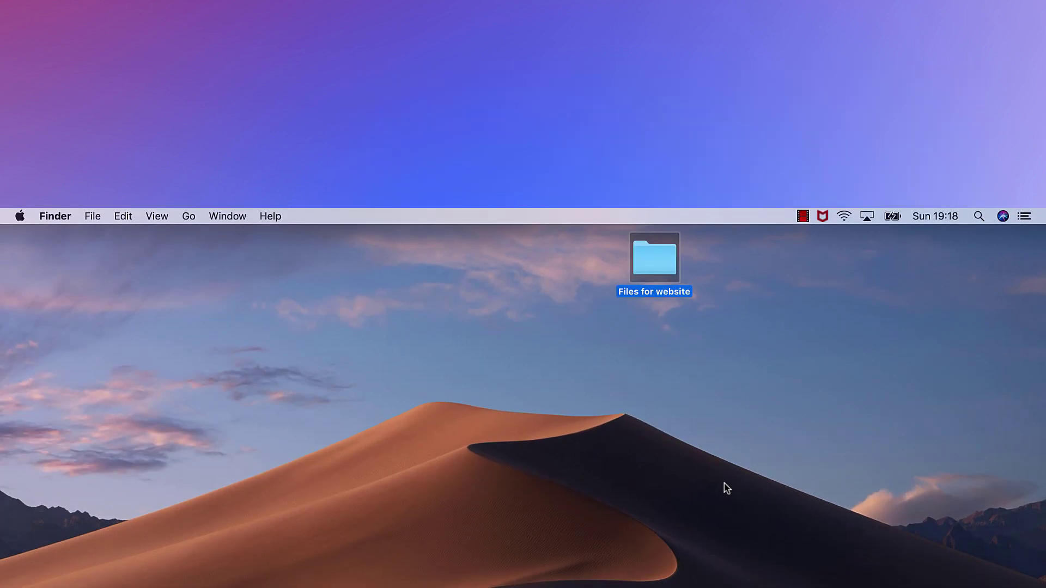
- Return from the Finder desktop to McAfee Total Protection's Home screen
double_click(654, 258)
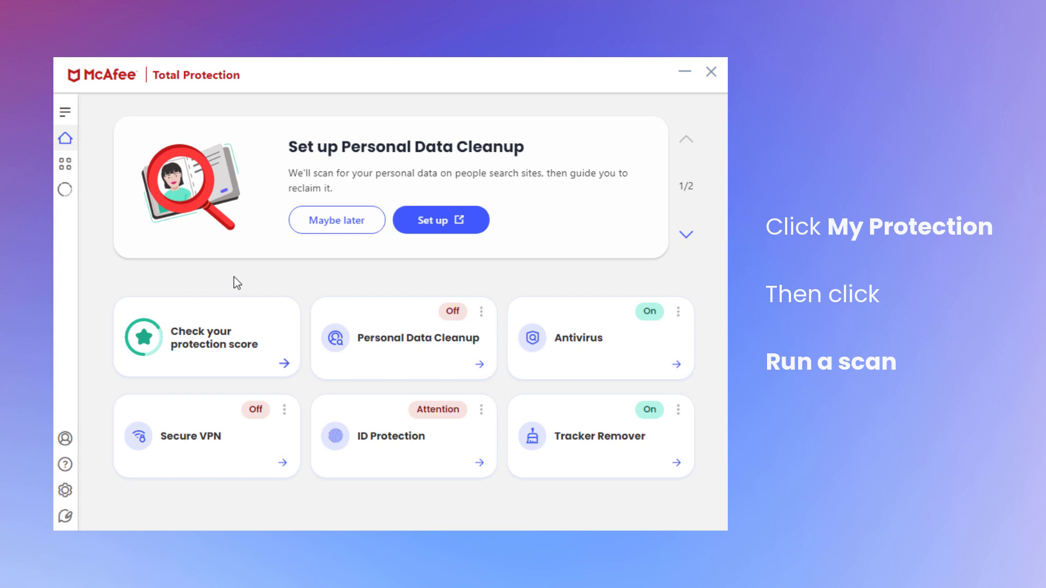
mouse_move(98, 207)
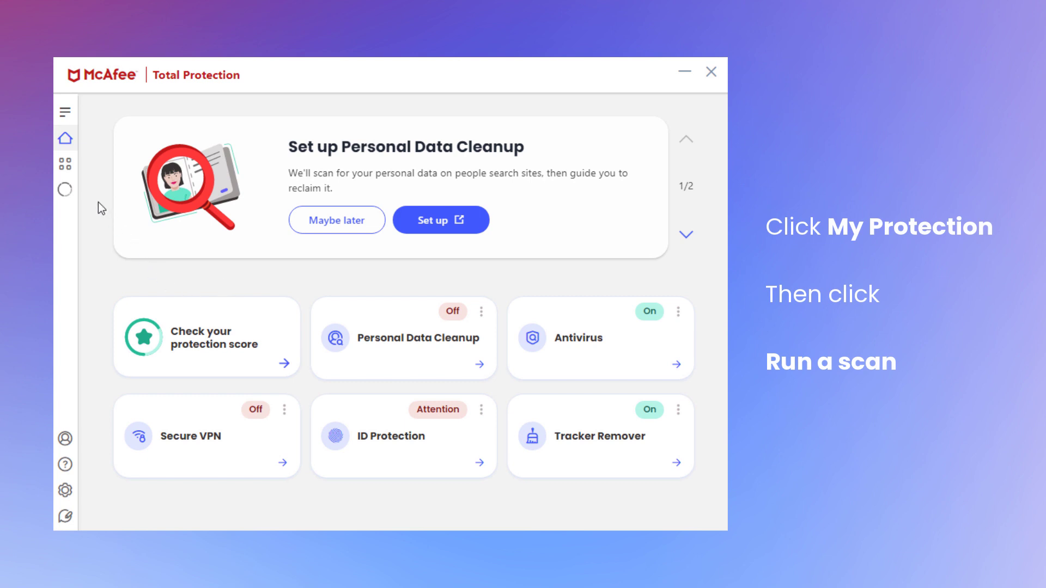
- Go to My Protection's Run a scan option to reach the Antivirus page
click(65, 164)
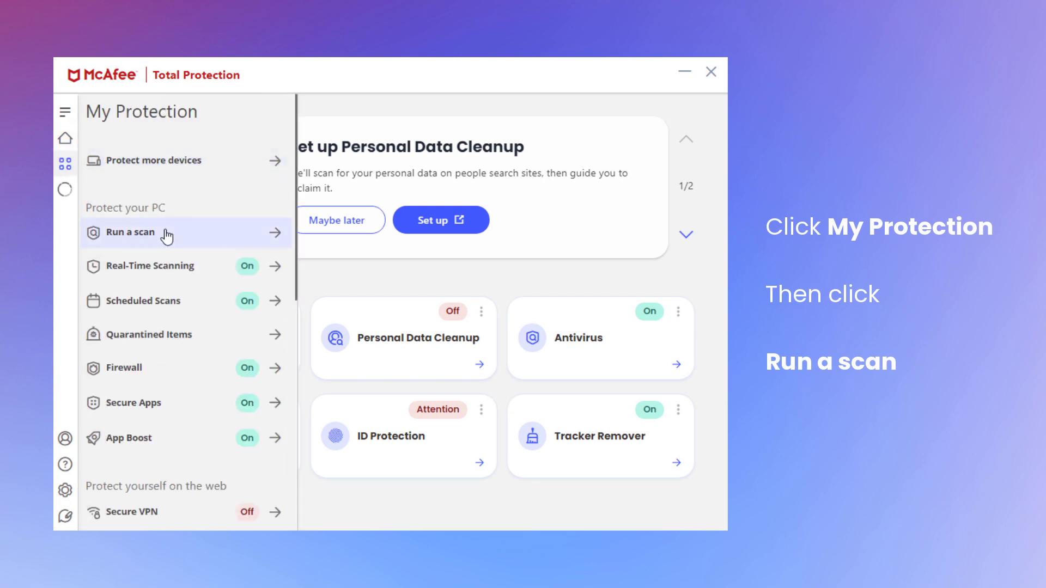
click(131, 232)
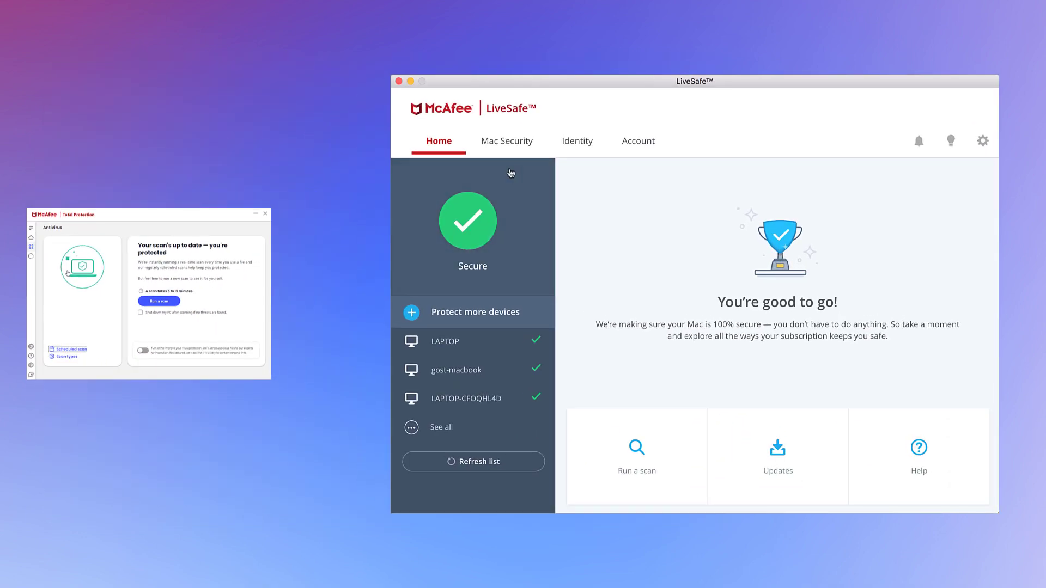
click(506, 140)
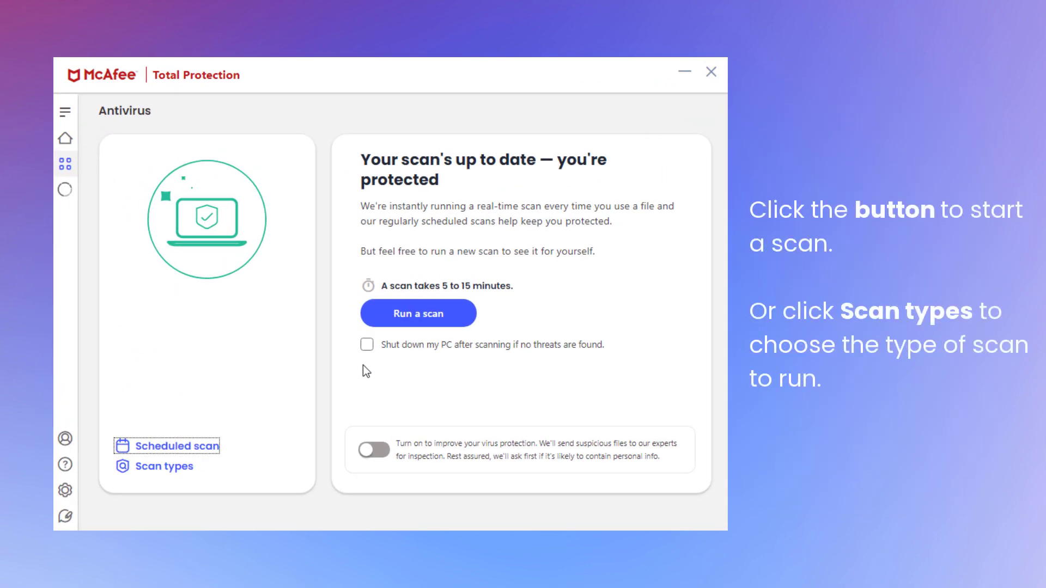
mouse_move(419, 313)
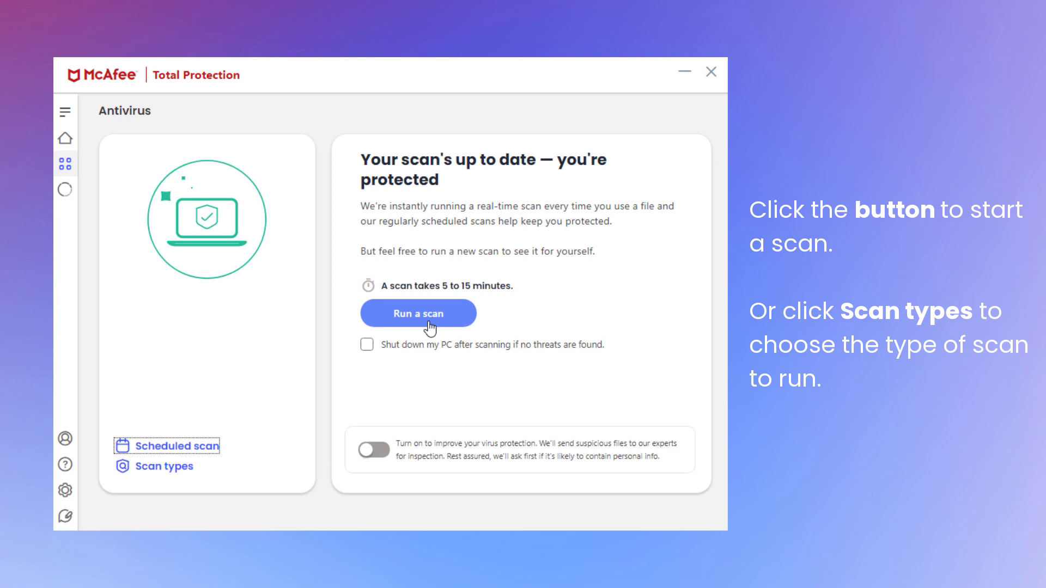
mouse_move(176, 475)
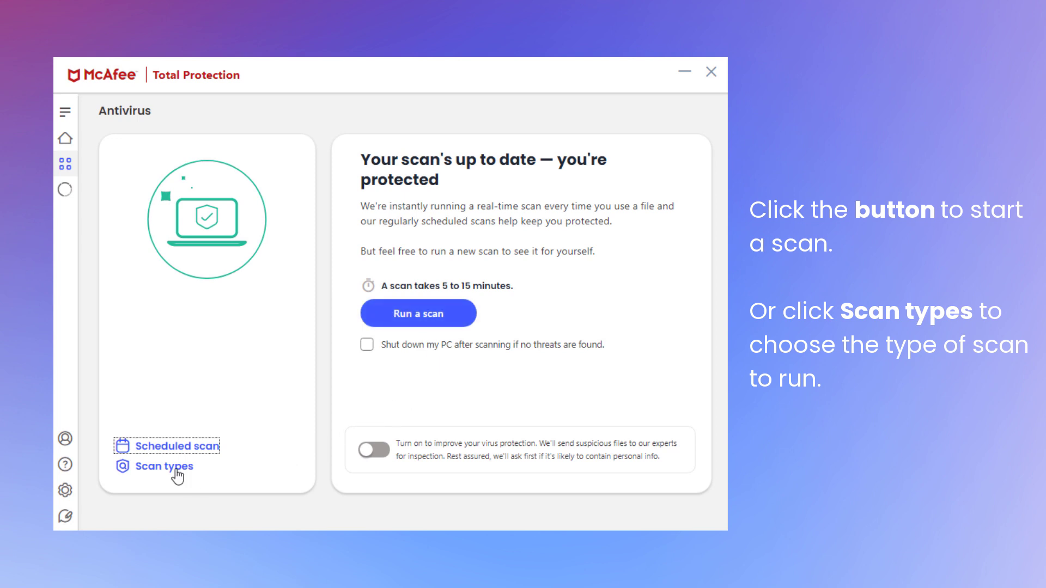
- View the Quick scan and Full scan descriptions, then return to the home screen
click(163, 466)
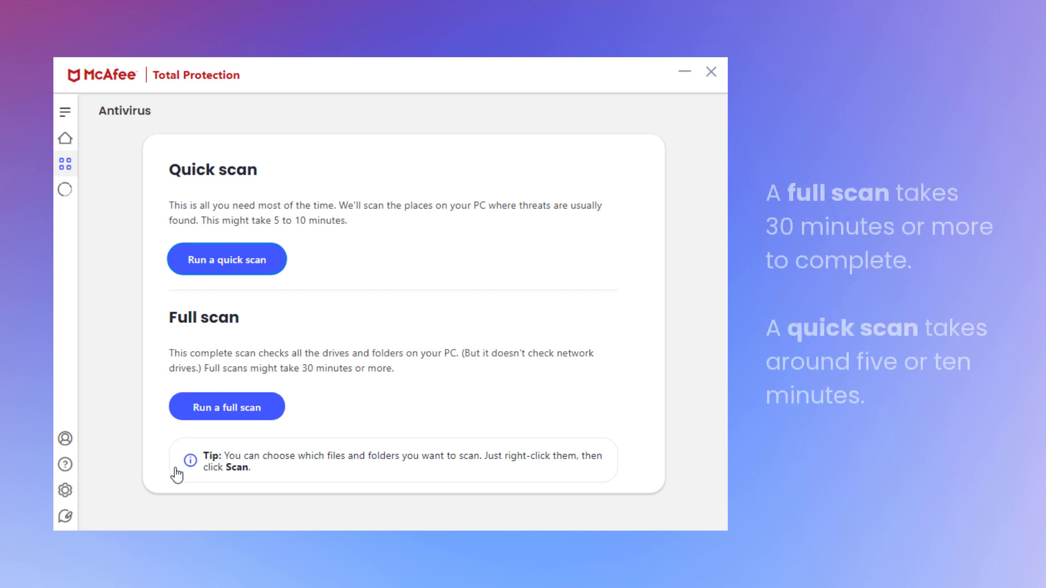
mouse_move(227, 407)
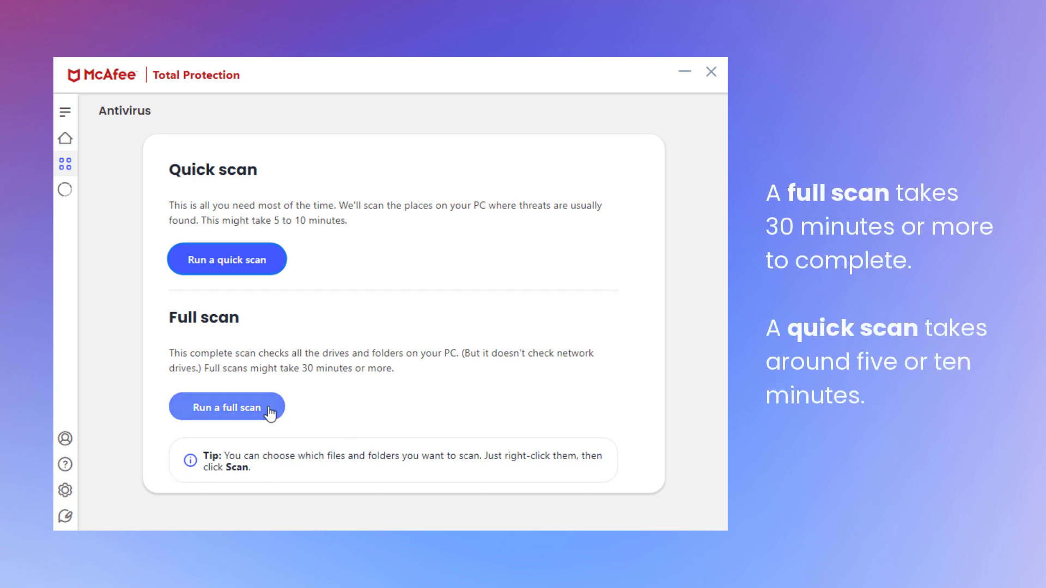
mouse_move(227, 258)
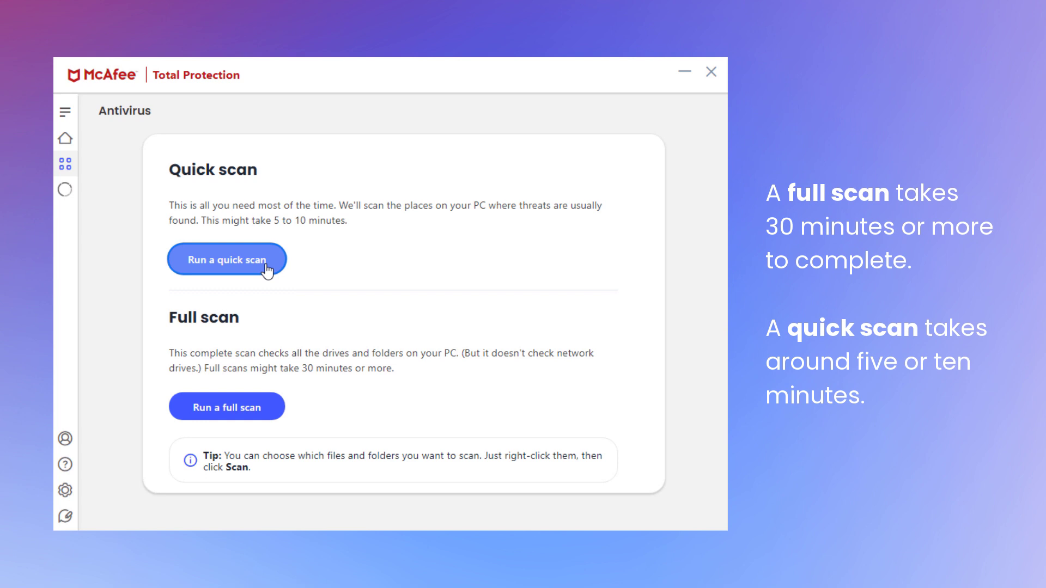
mouse_move(226, 407)
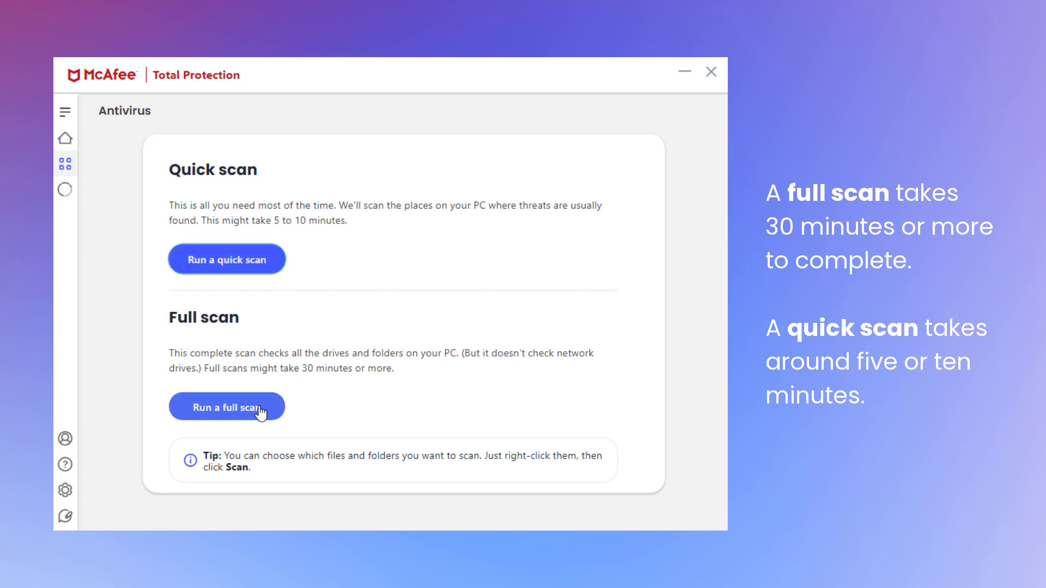
click(226, 407)
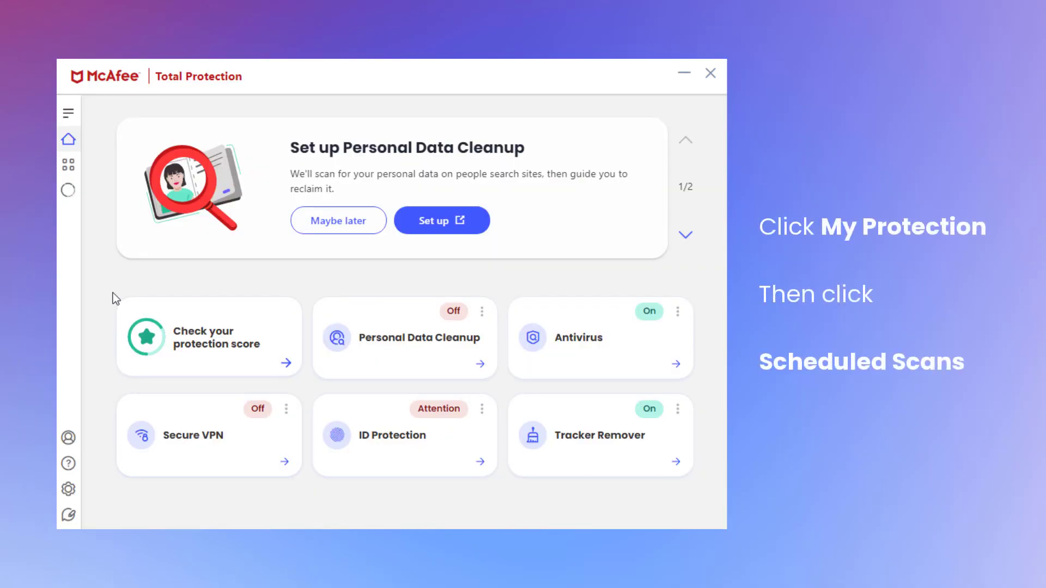
- Open Scheduled Scans from My Protection, showing the default Thursday 4:00 AM schedule
click(68, 166)
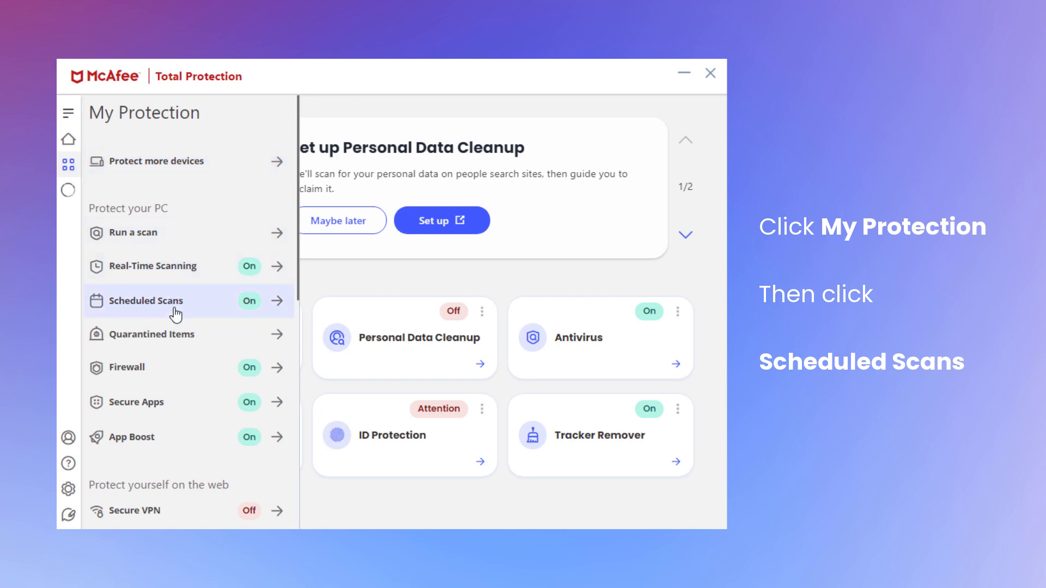
click(145, 301)
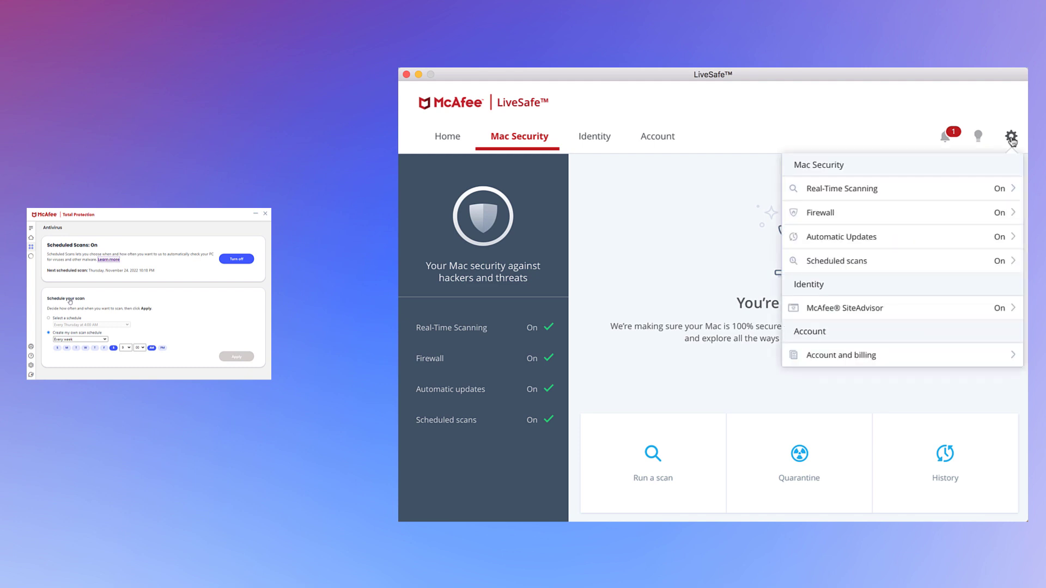
mouse_move(887, 269)
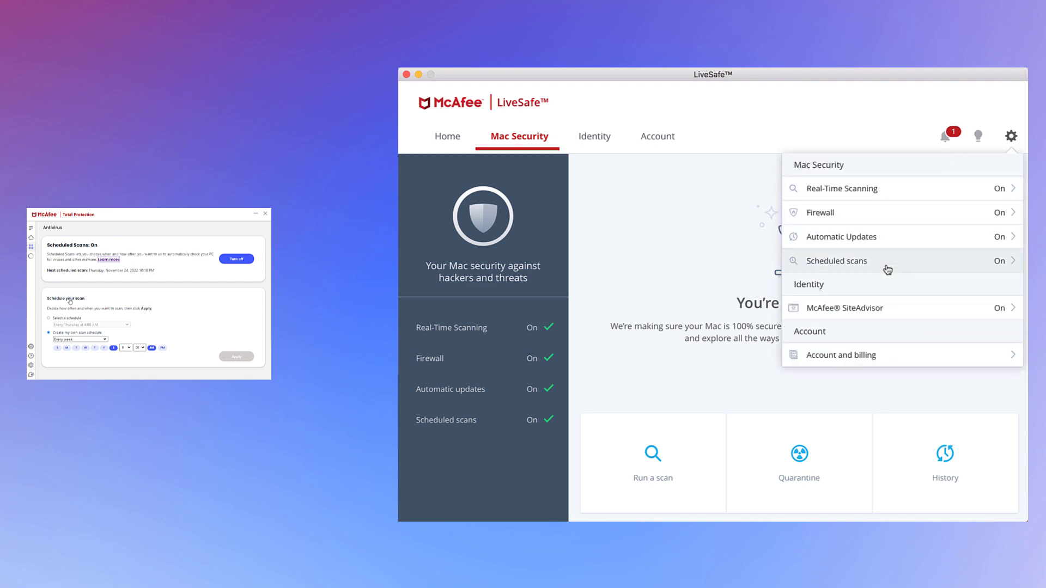
click(835, 261)
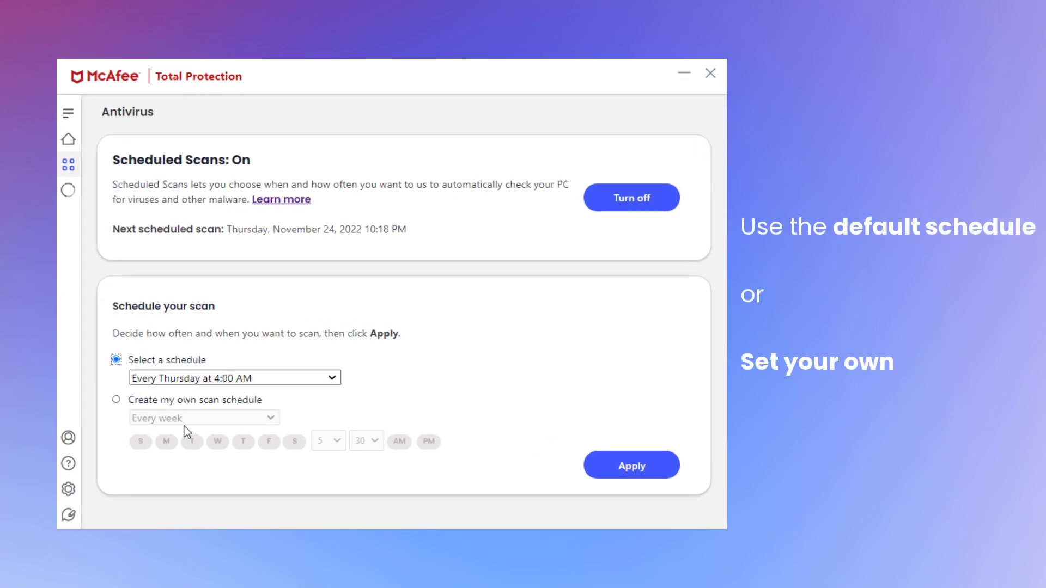
- Create a custom schedule replacing Friday with Saturday at 9:00 AM, and apply it
click(116, 400)
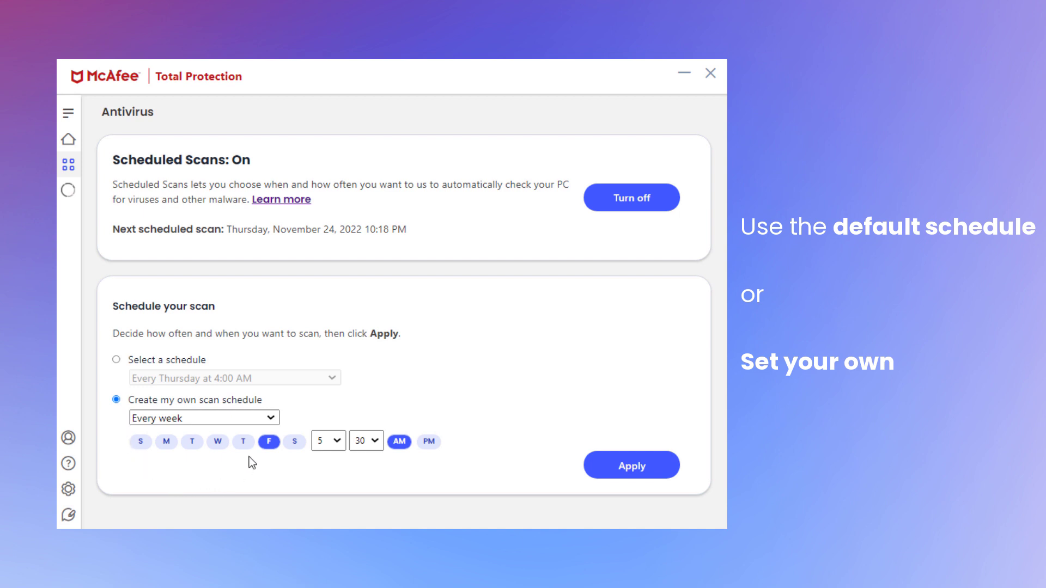
click(268, 442)
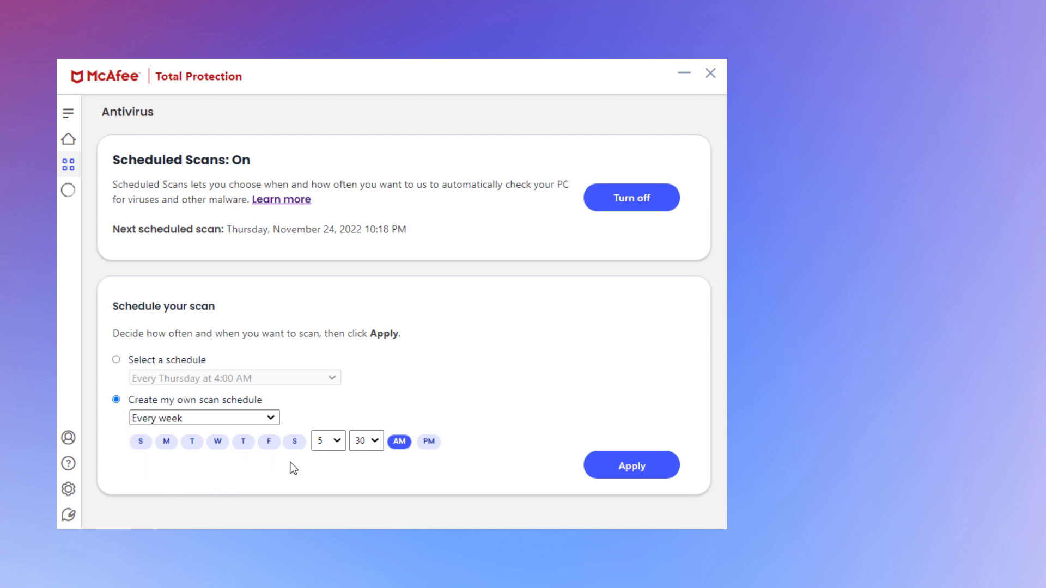
click(293, 442)
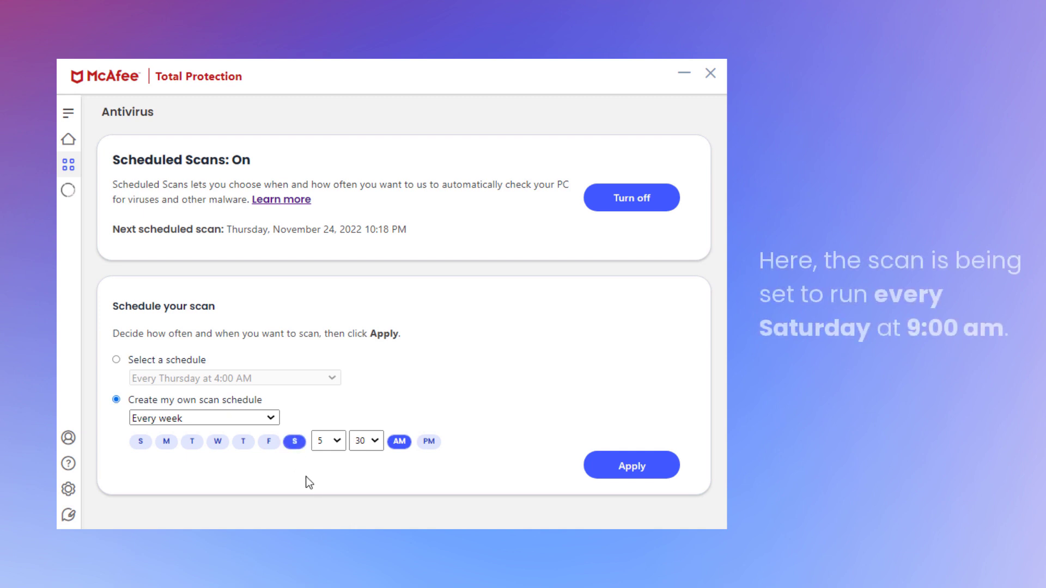
click(327, 441)
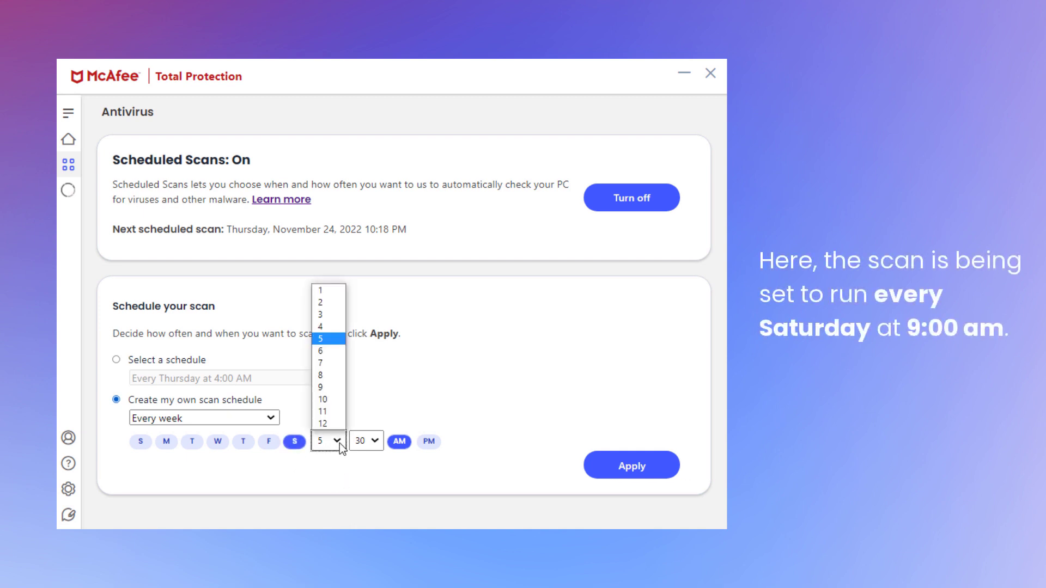
click(322, 387)
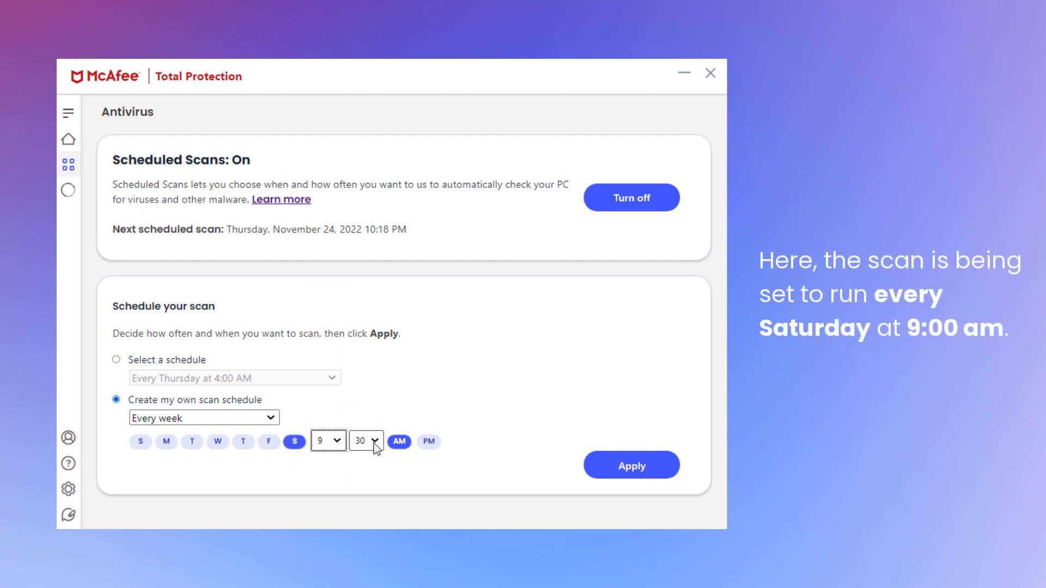
click(365, 440)
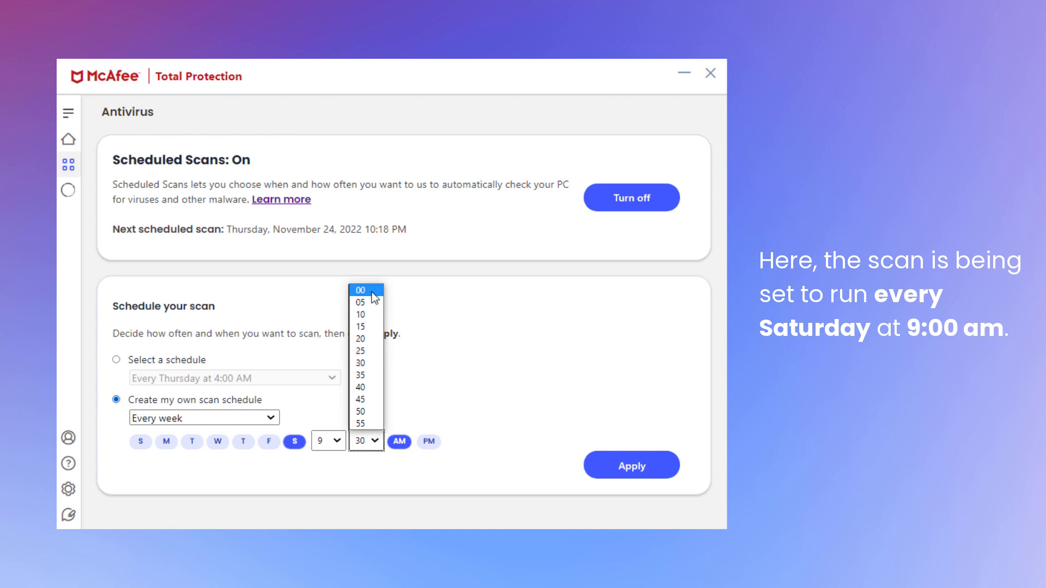
click(361, 290)
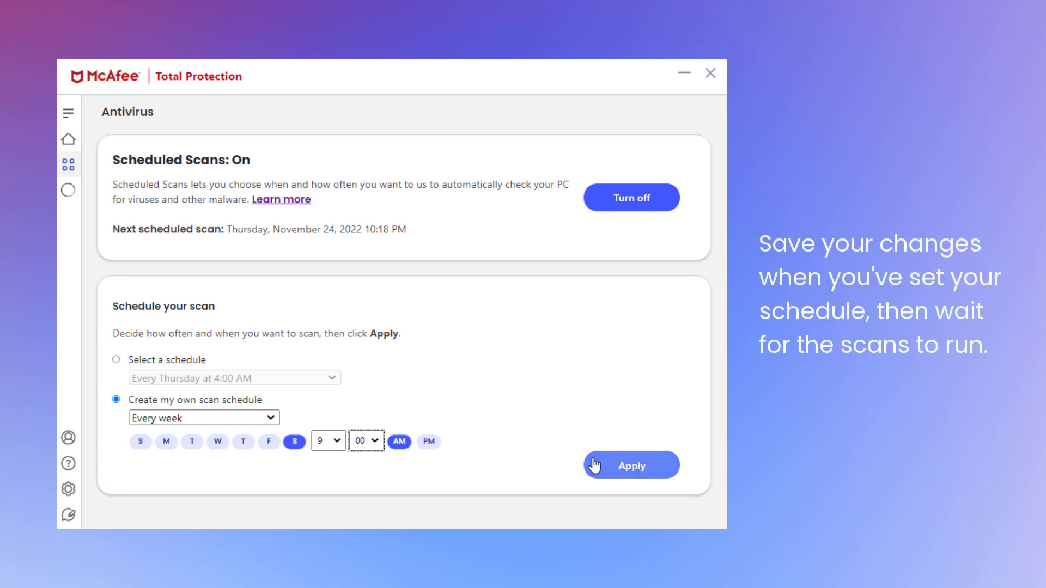
click(629, 465)
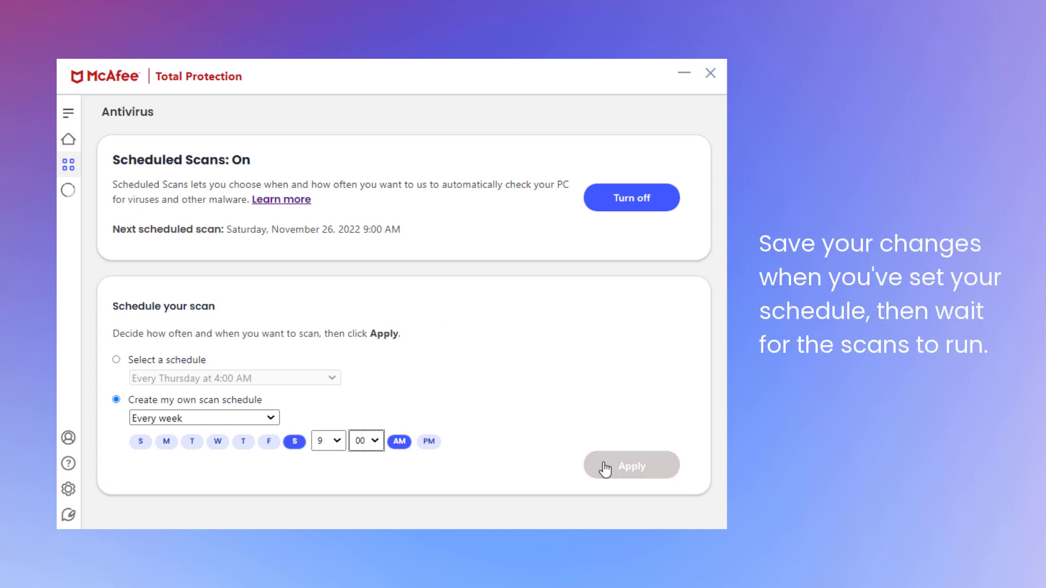